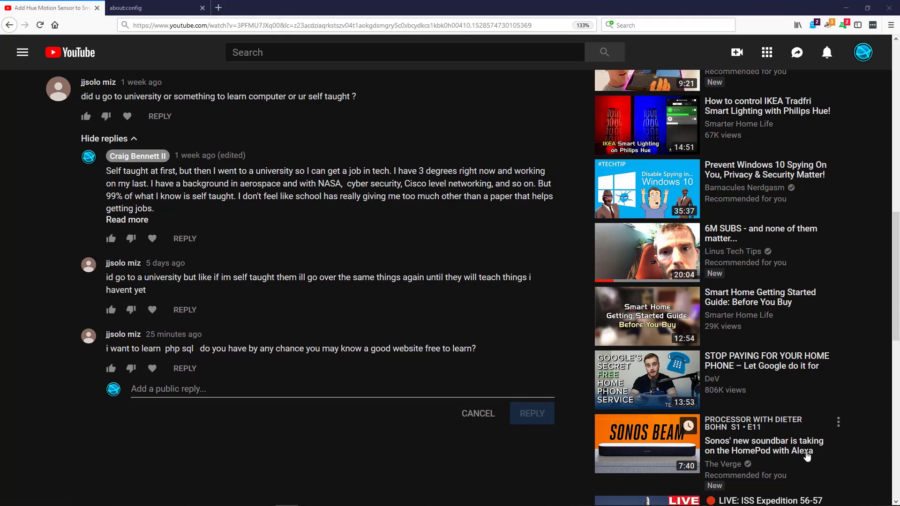
mouse_move(335, 320)
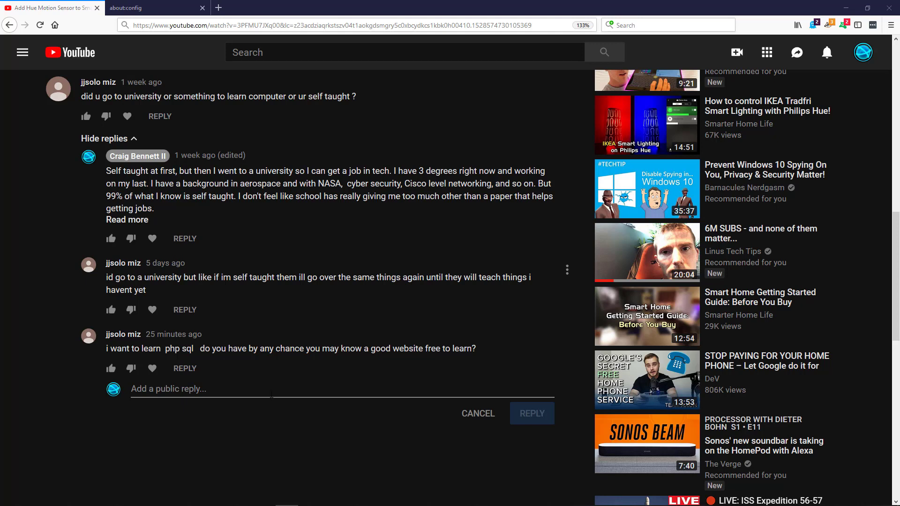
mouse_move(282, 425)
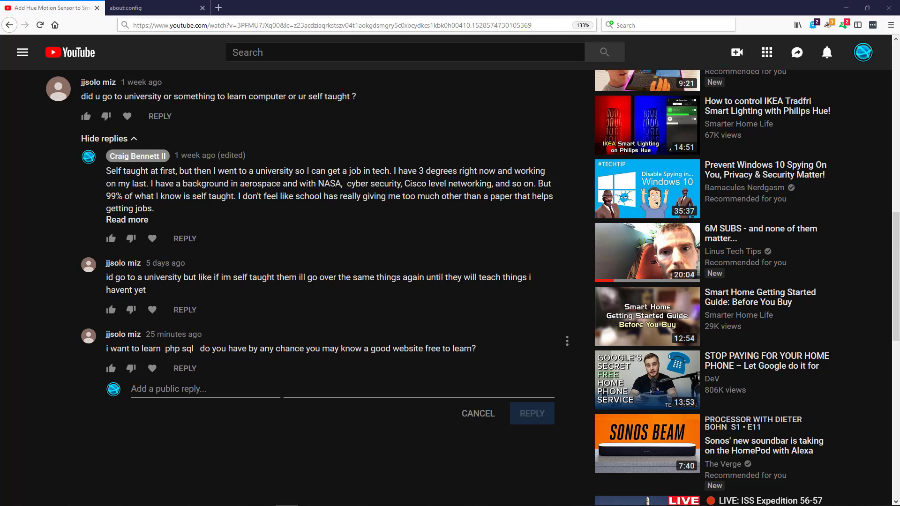
mouse_move(189, 132)
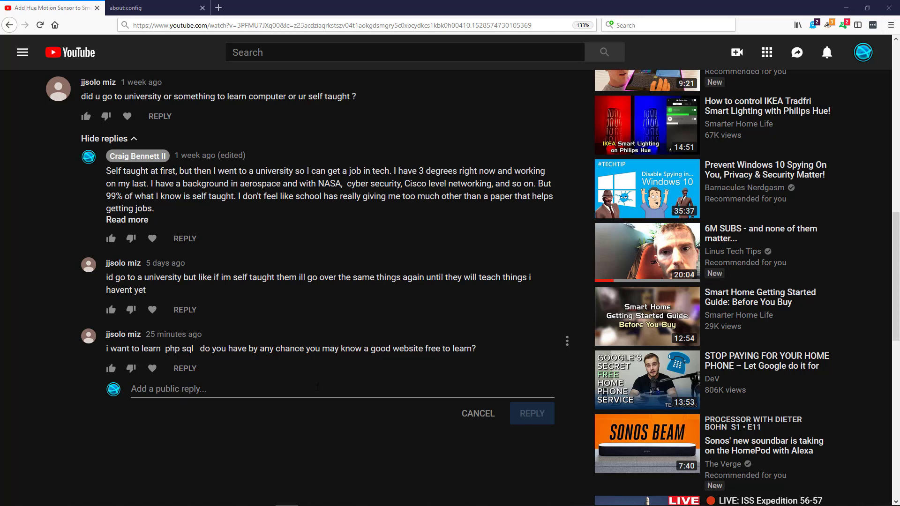
Step: After a failed paste into the YouTube reply, accept the about:config risk warning
right_click(270, 277)
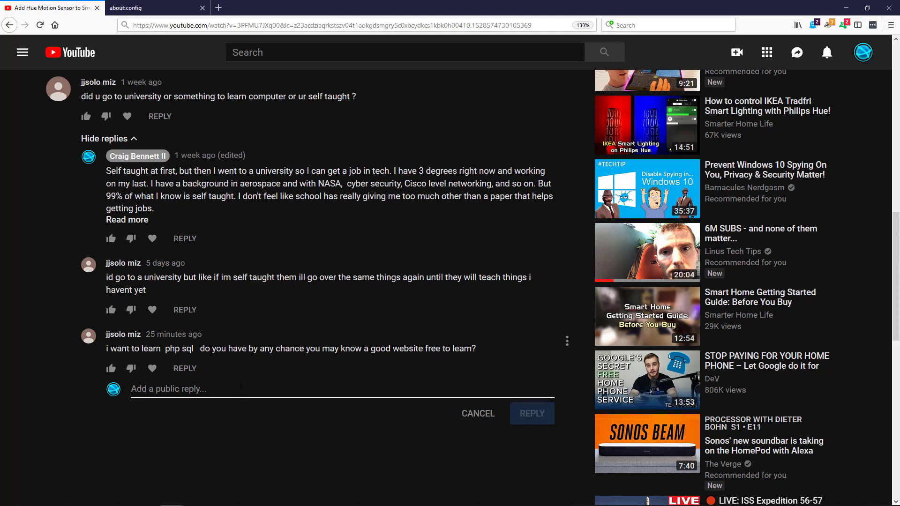
mouse_move(247, 385)
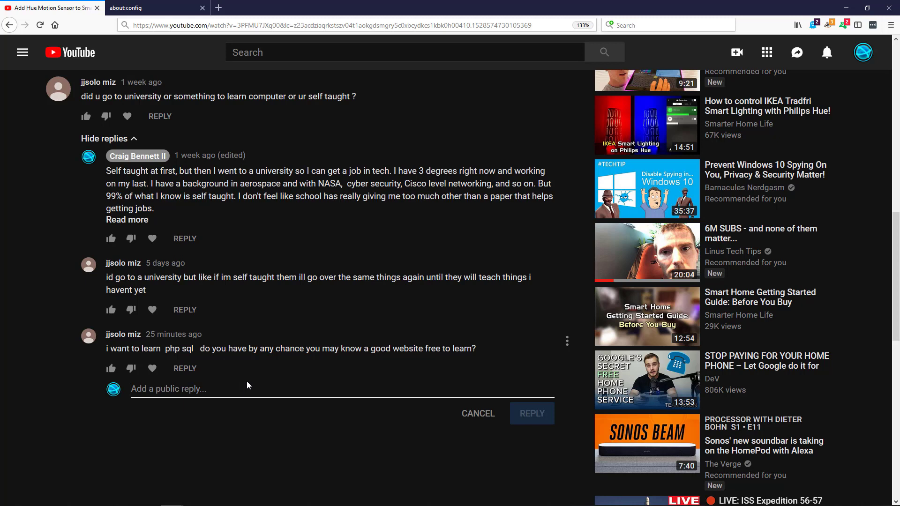
right_click(247, 388)
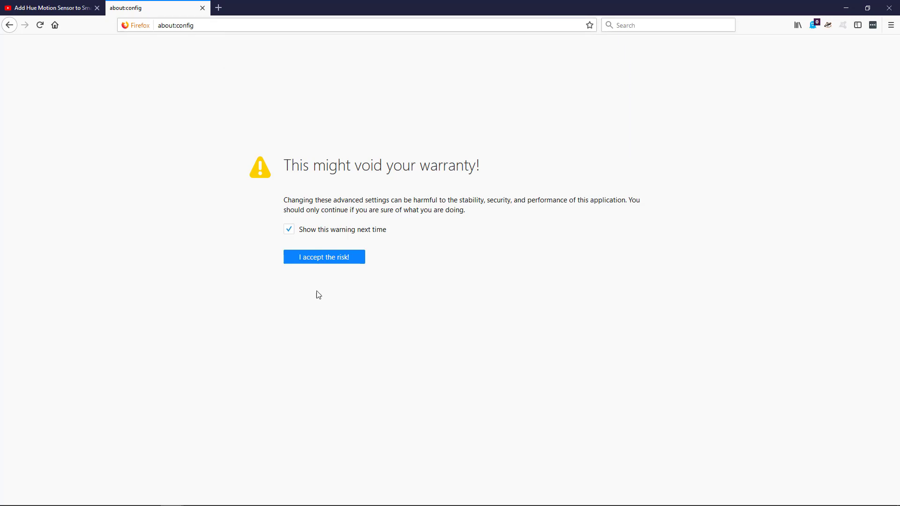
click(323, 257)
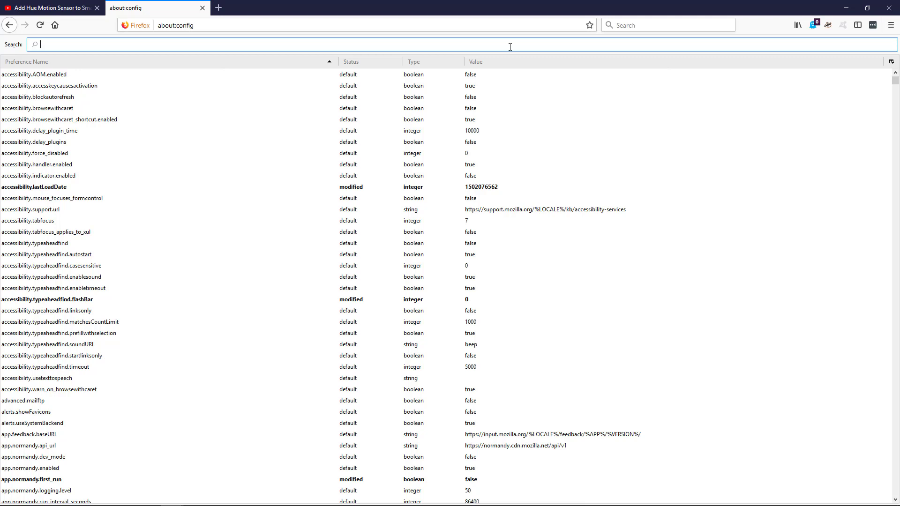
Step: Filter preferences by 'dom.event' and toggle dom.event.clipboardevents.enabled to false
text(dom.event)
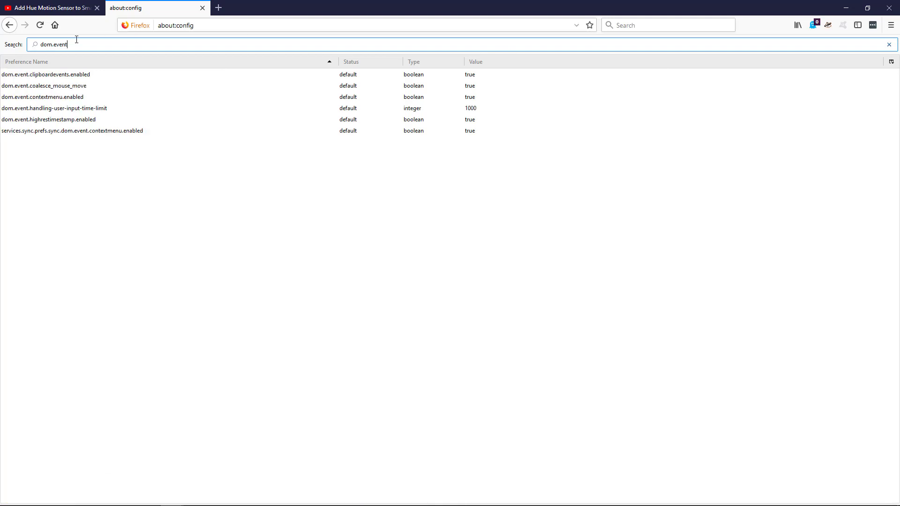
click(45, 74)
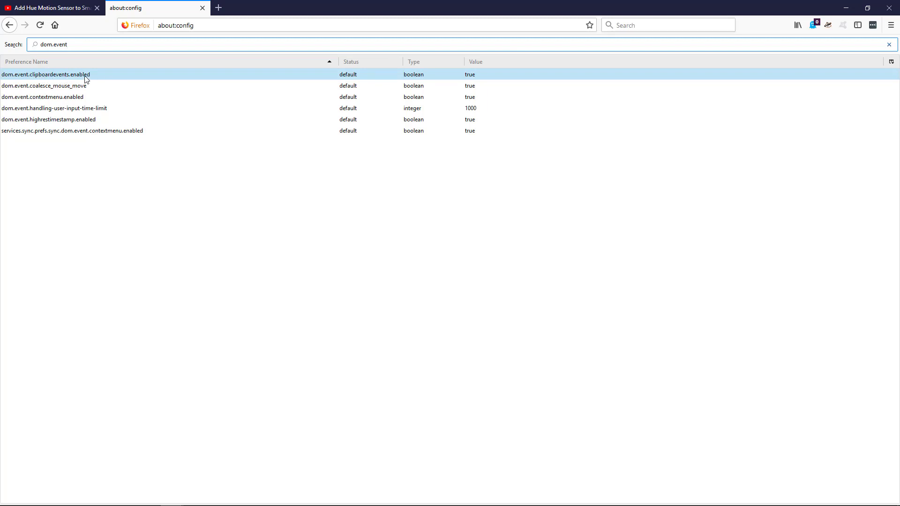
mouse_move(481, 81)
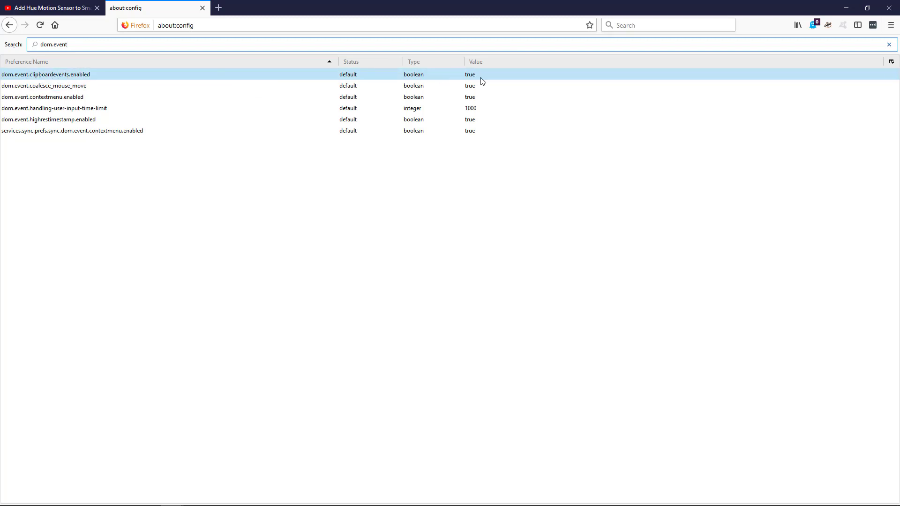
double_click(46, 74)
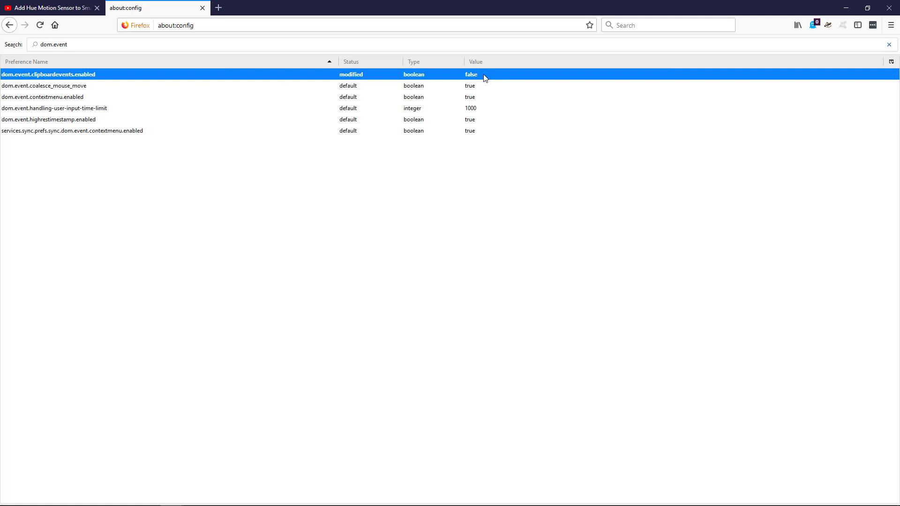
mouse_move(503, 71)
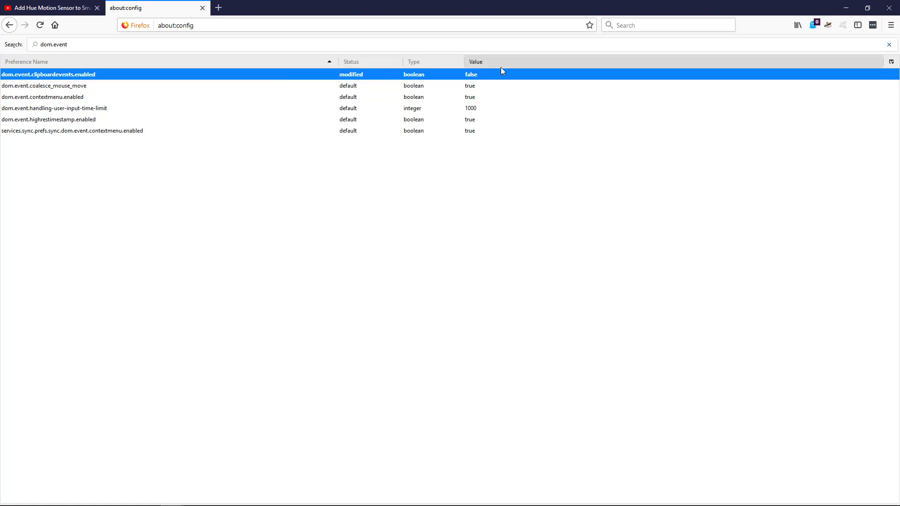
click(49, 7)
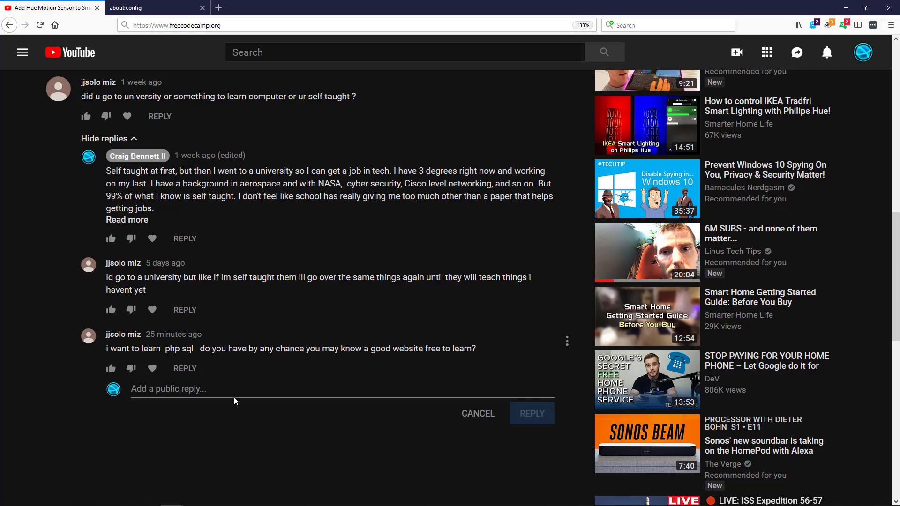
text(https://www.freecodecamp.org/)
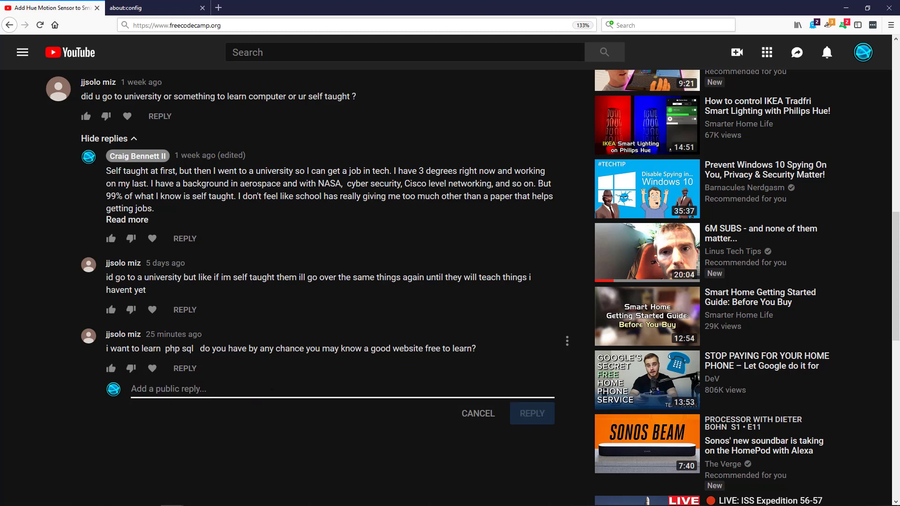
text(https://www.freecodecamp.org/)
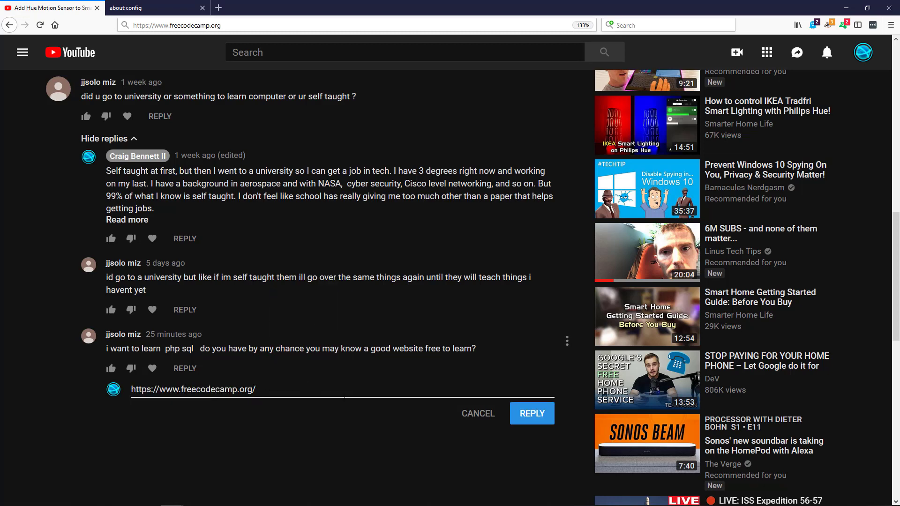
mouse_move(350, 452)
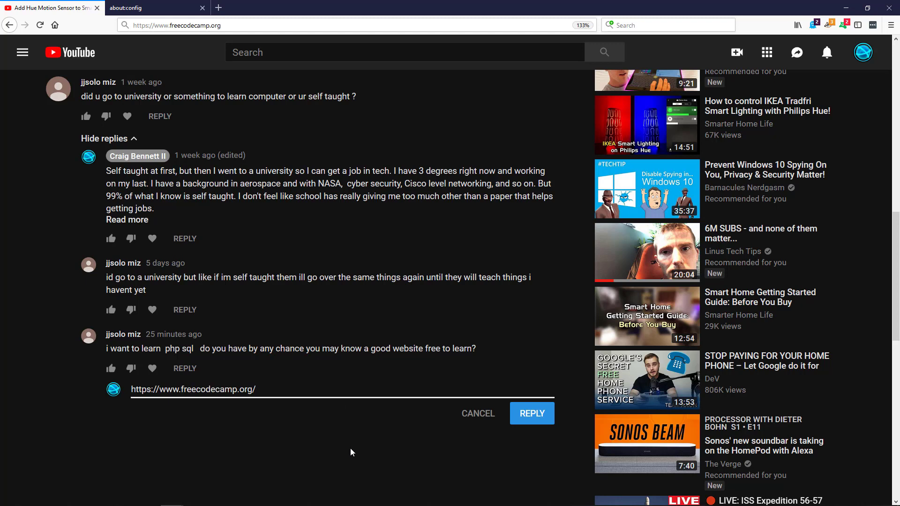